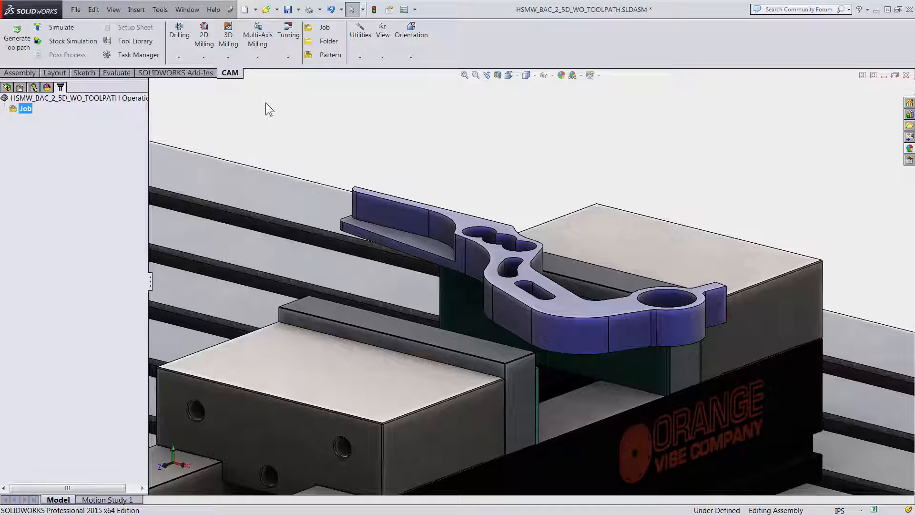
# - Show the list of 2D milling operations on the CAM tab
pyautogui.click(204, 30)
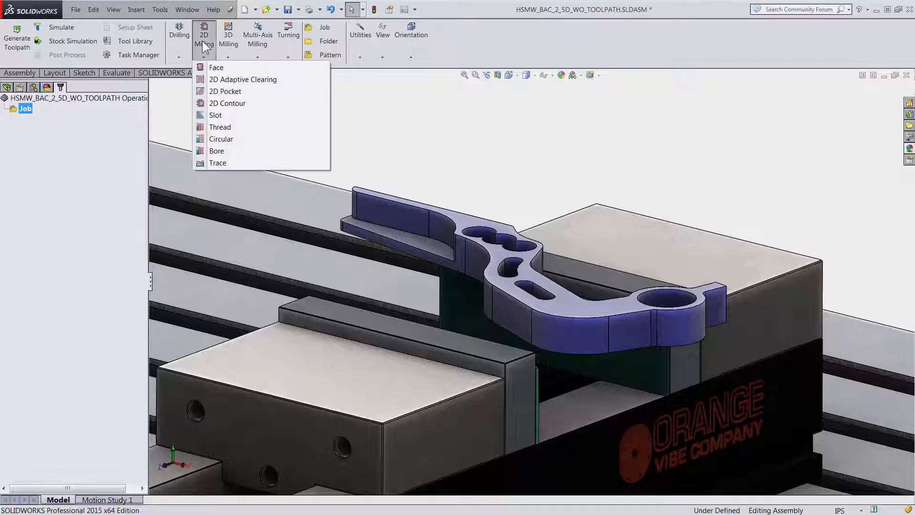
pyautogui.moveTo(243, 79)
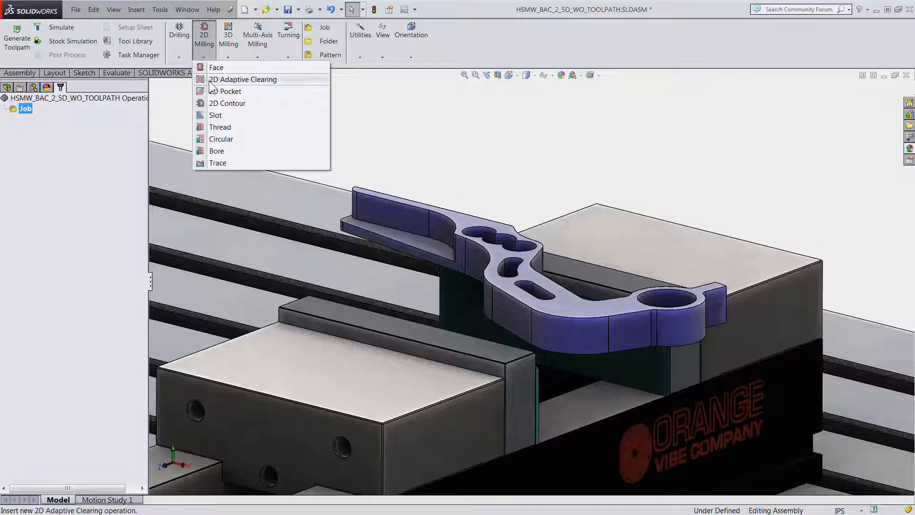
# - Start a new 2D Adaptive Clearing operation for the pedal job
pyautogui.click(243, 80)
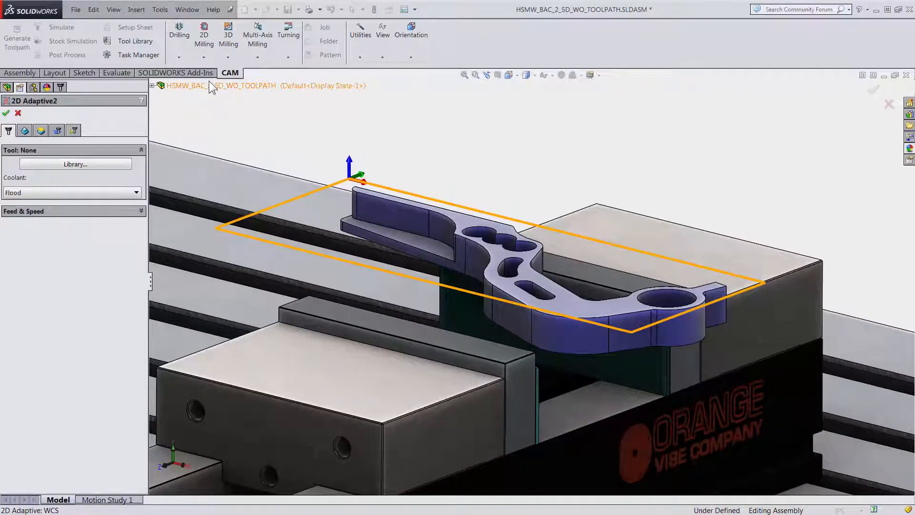
# - List the Tutorial library's tools and pick the #2 Ø16mm flat end mill
pyautogui.click(74, 164)
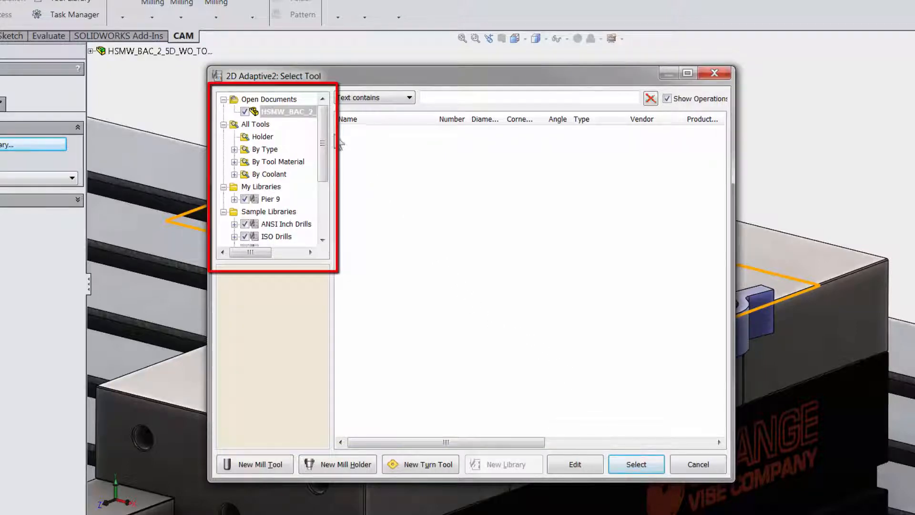
pyautogui.scroll(-3)
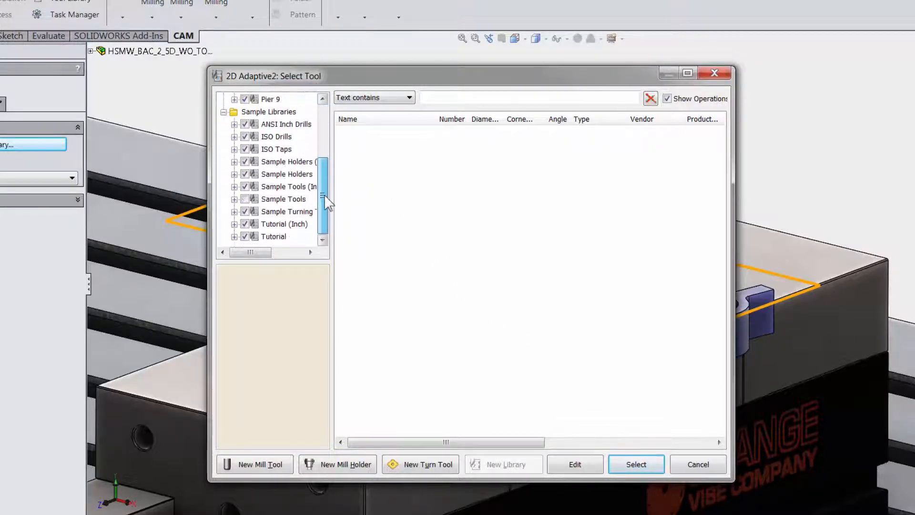
pyautogui.click(273, 237)
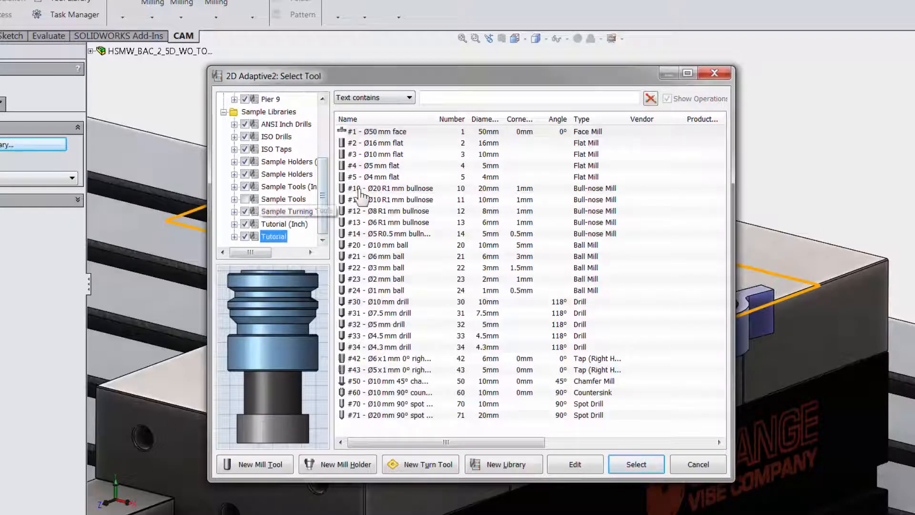
pyautogui.click(379, 143)
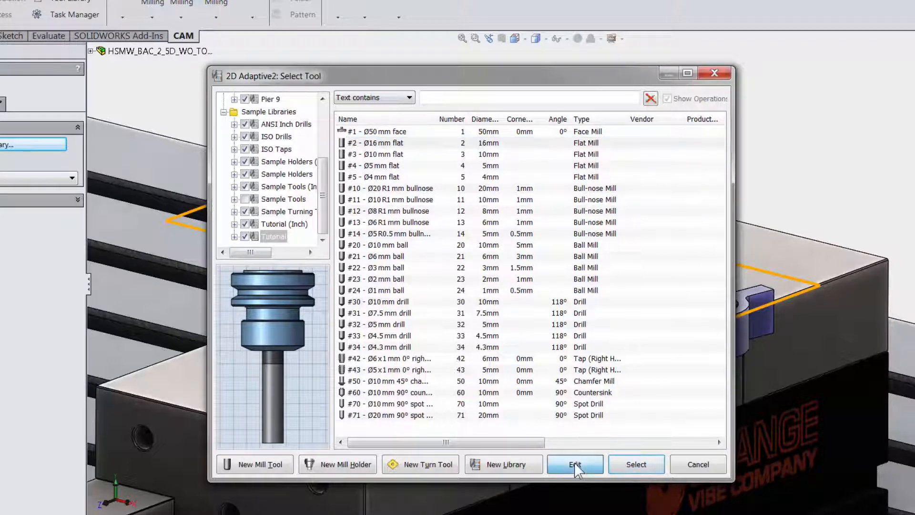
# - Review the 16 mm flat end mill's cutter dimensions and flute length, then assign it to the operation
pyautogui.click(574, 464)
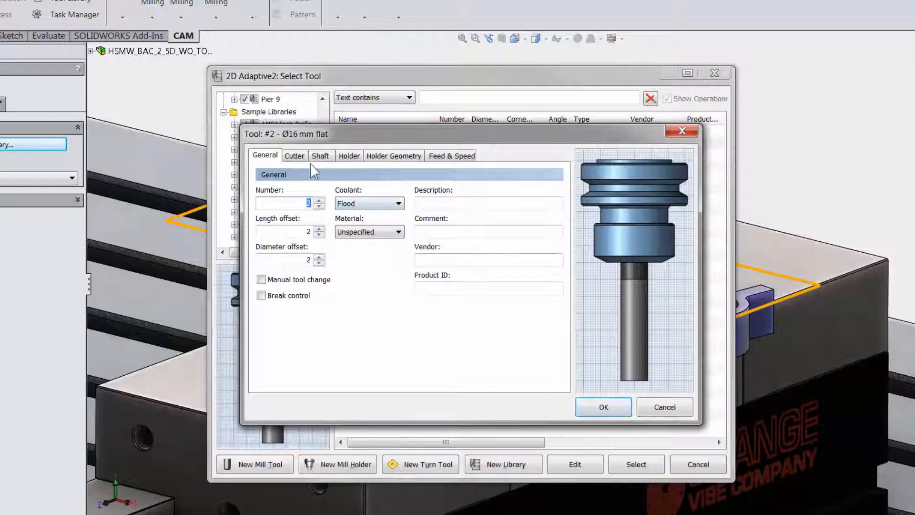
pyautogui.click(294, 155)
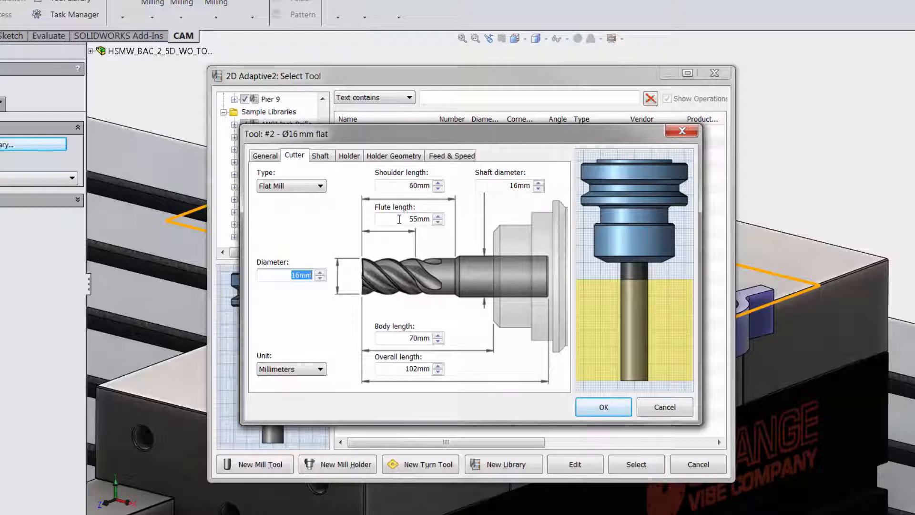
pyautogui.click(419, 220)
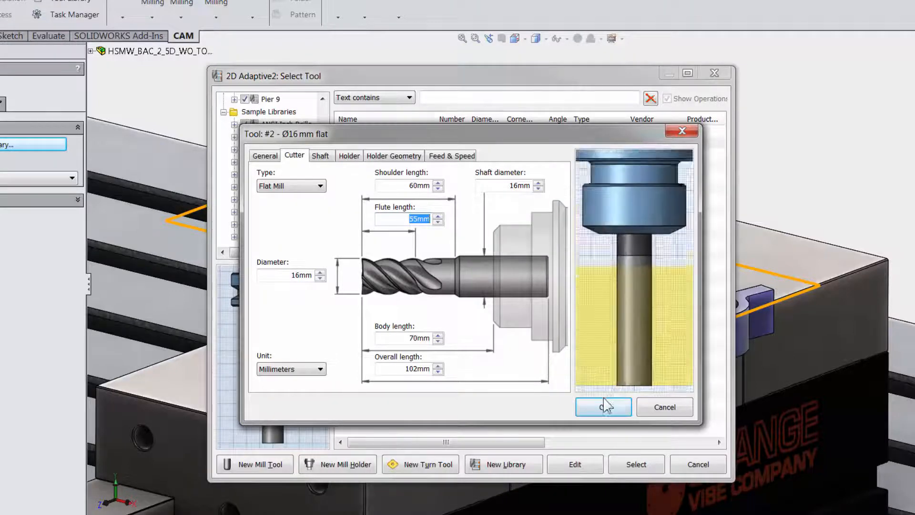
pyautogui.click(602, 407)
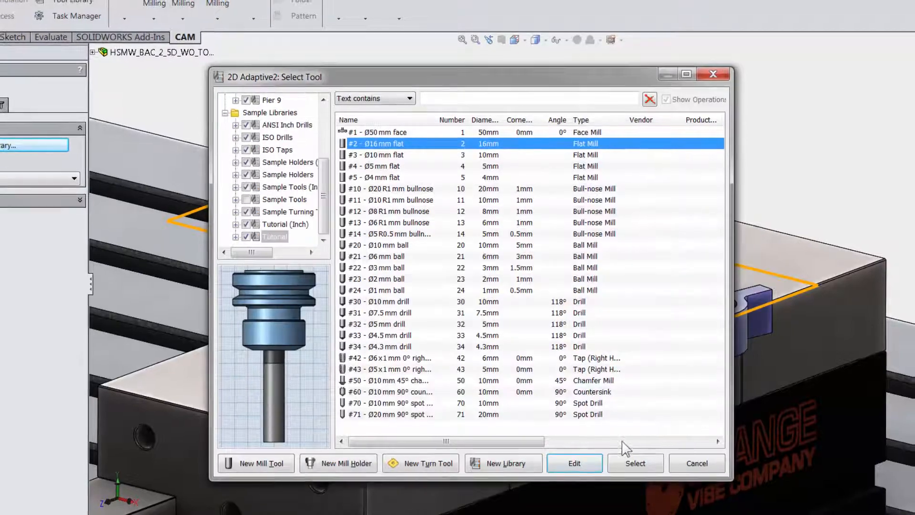
pyautogui.click(635, 463)
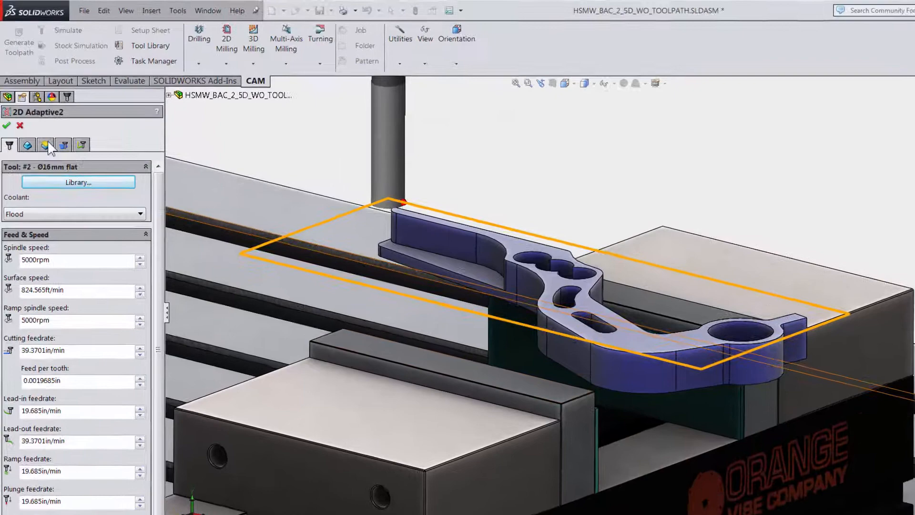
pyautogui.click(27, 152)
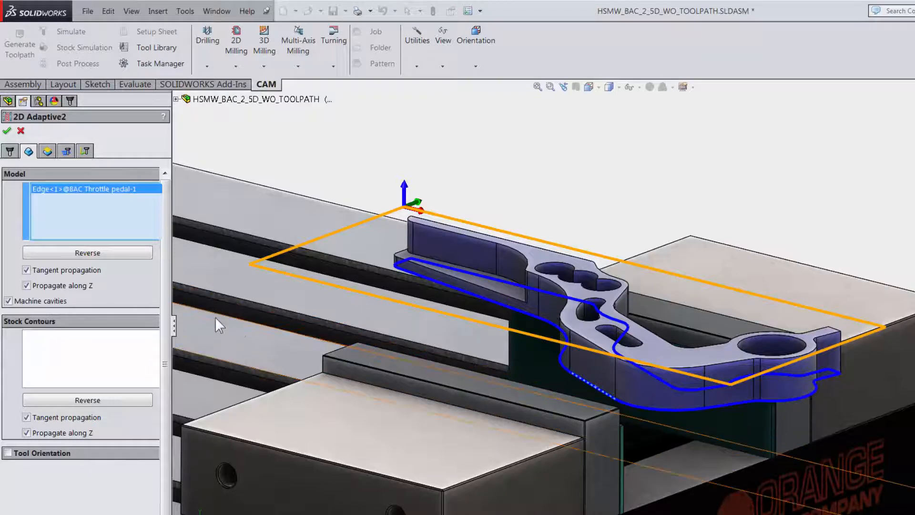
# - Keep the pedal's outer edge contour but turn off Machine cavities, then show heights
pyautogui.click(10, 301)
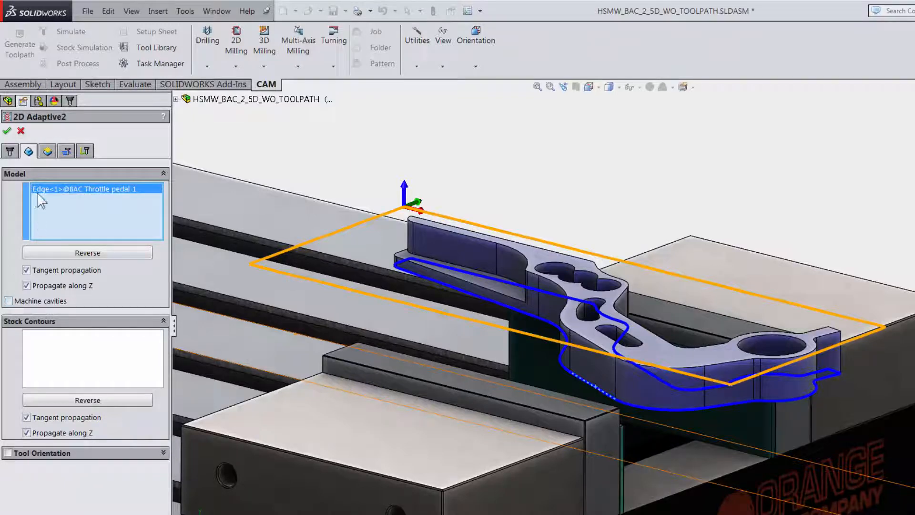
pyautogui.click(47, 151)
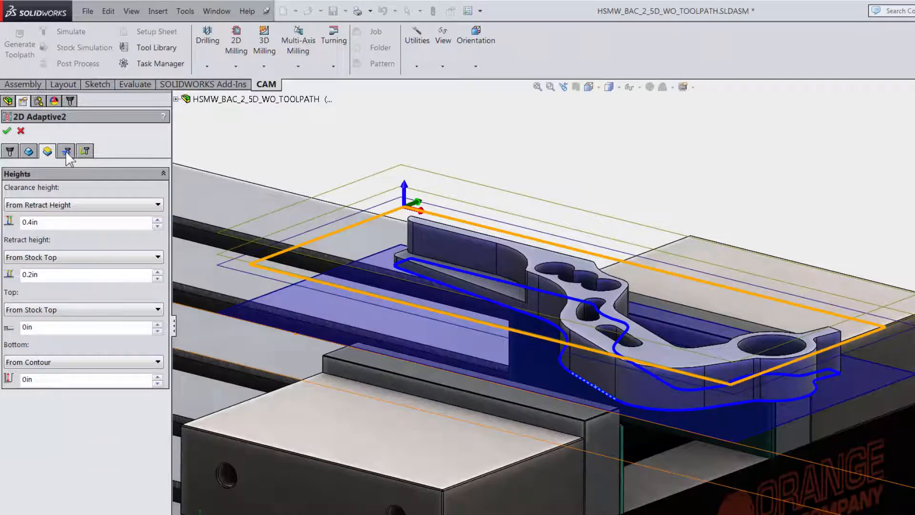
# - Review the adaptive clearing passes with 0.02 in stock to leave, then the linking settings
pyautogui.click(66, 151)
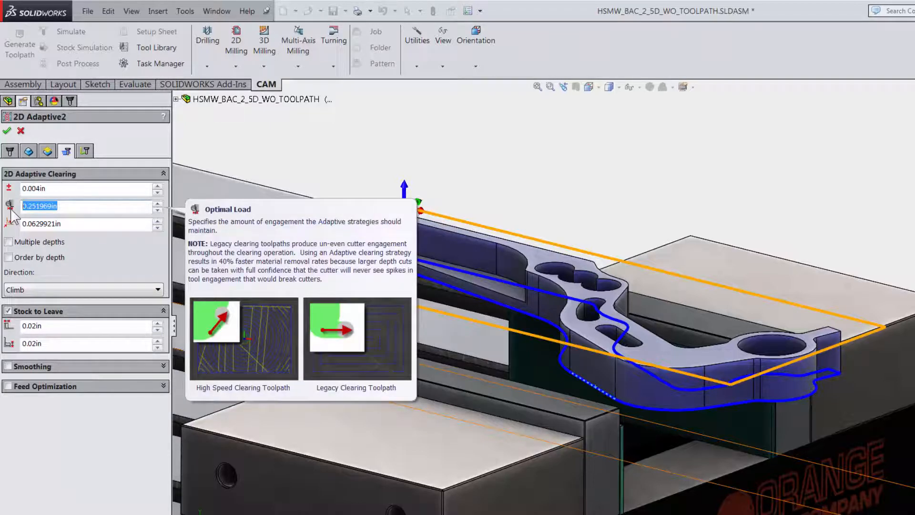
pyautogui.moveTo(9, 241)
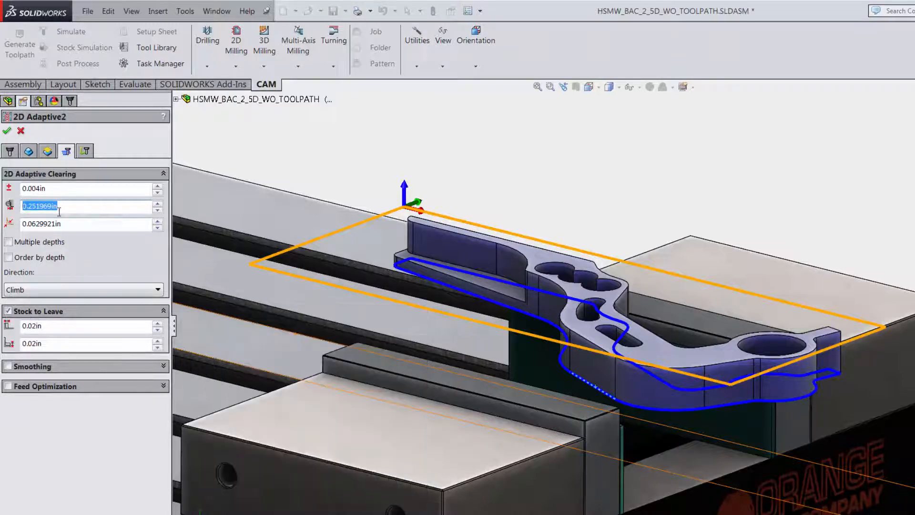
pyautogui.click(85, 150)
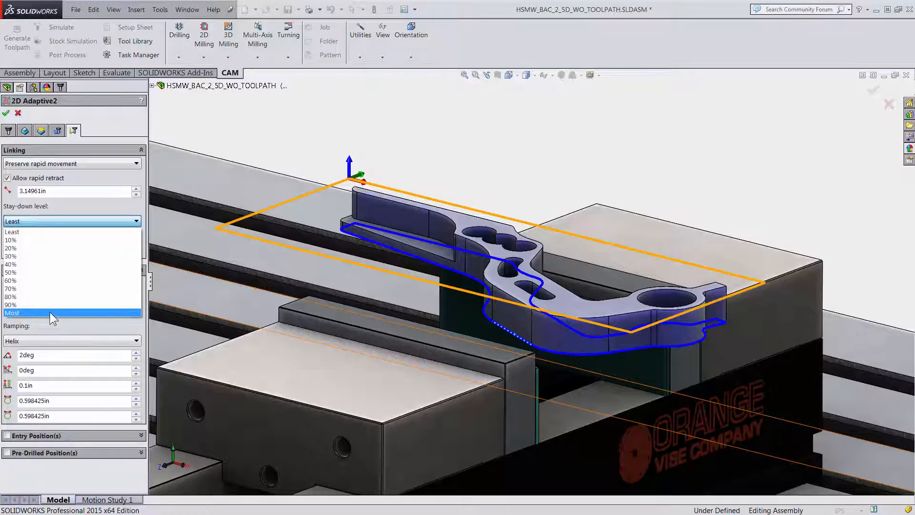
pyautogui.moveTo(48, 356)
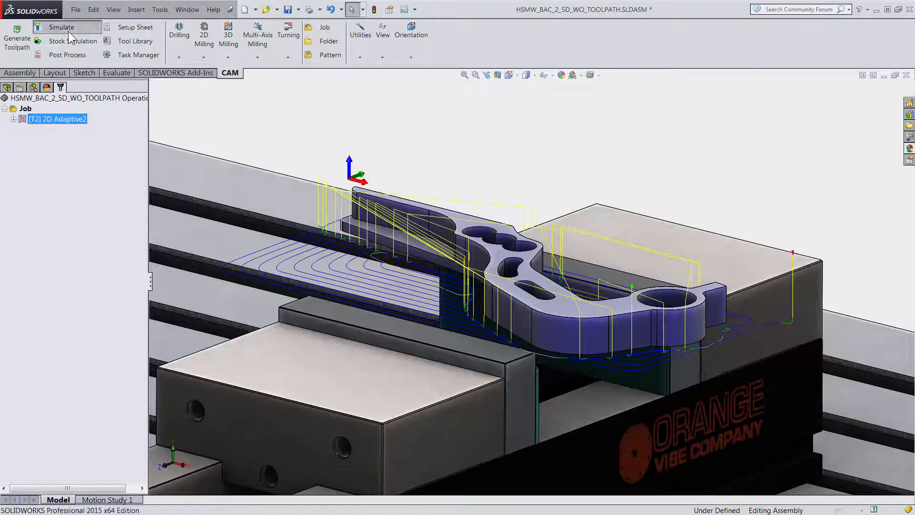
# - Simulate and play the adaptive toolpath, the 16 mm cutter moving around the pedal
pyautogui.click(61, 27)
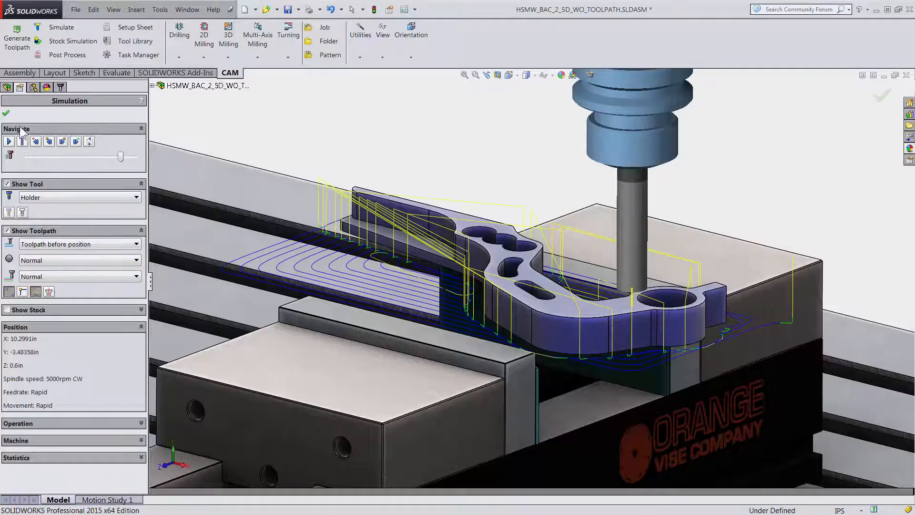
pyautogui.click(9, 141)
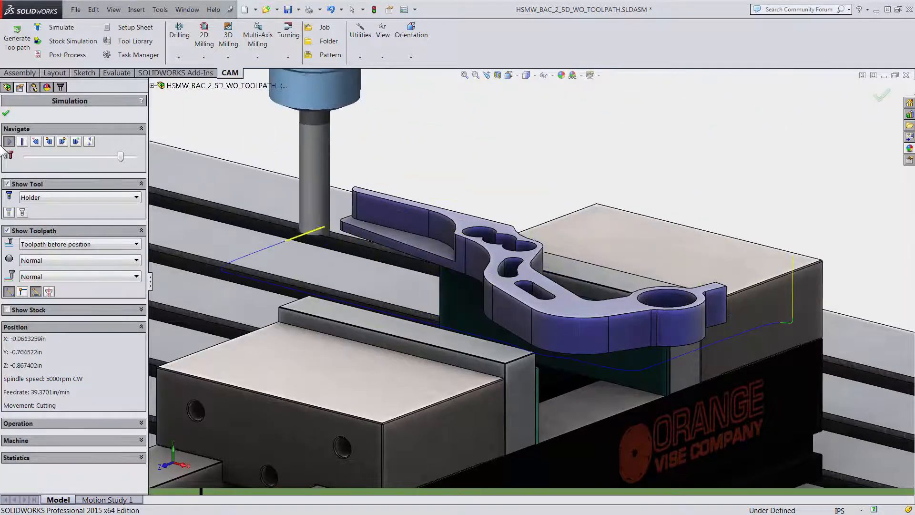